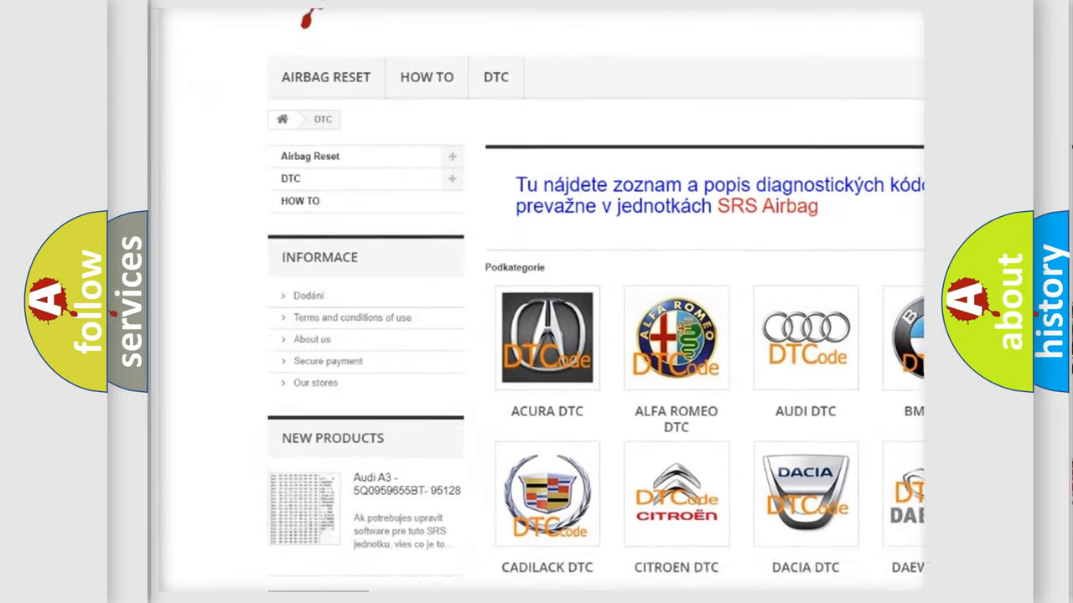
pyautogui.scroll(-3)
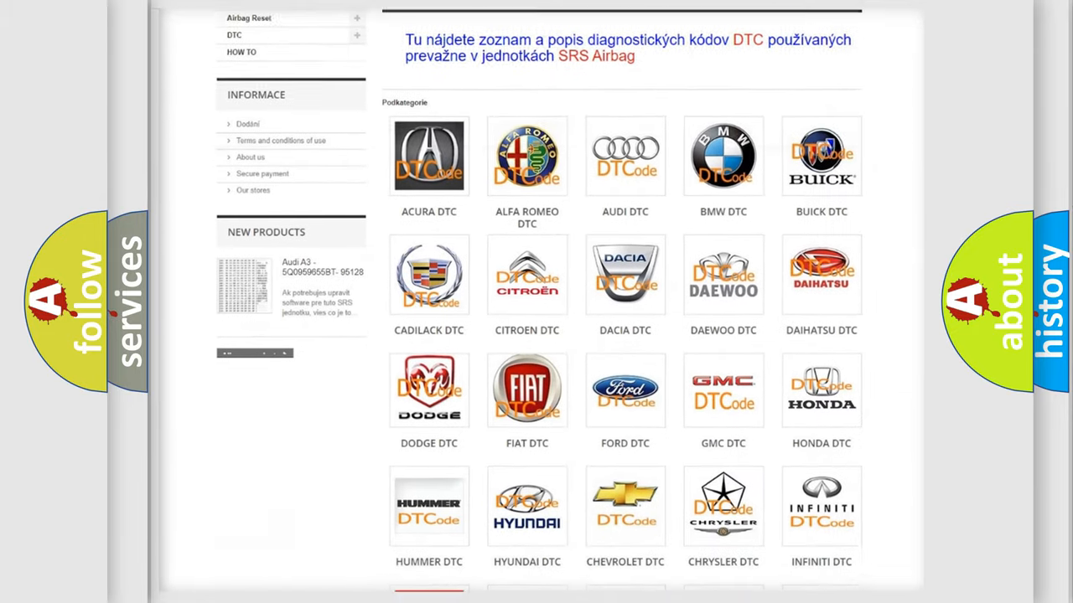
pyautogui.scroll(-3)
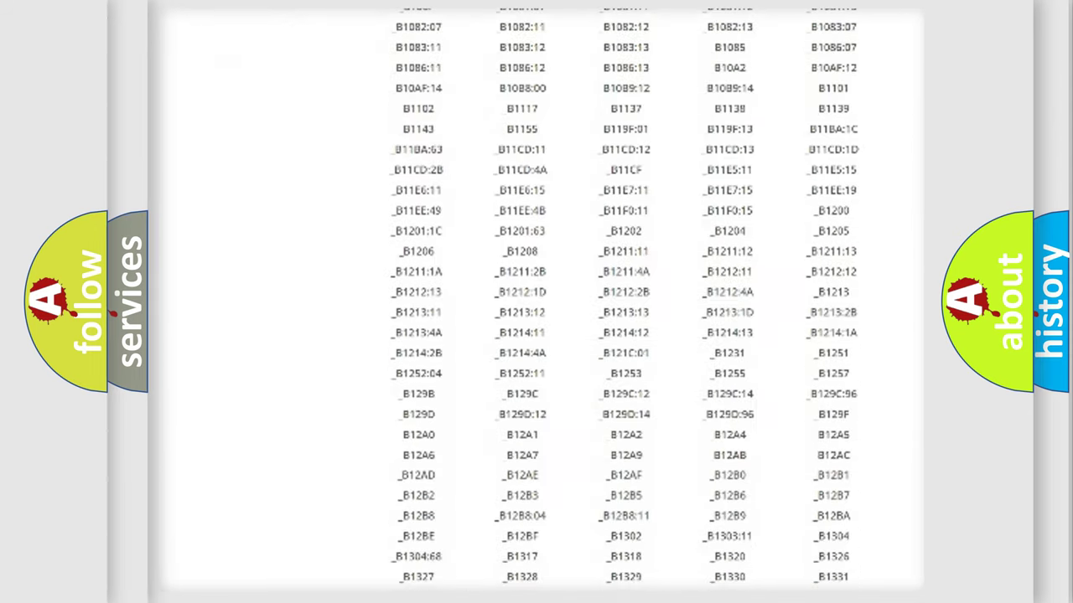
pyautogui.scroll(-3)
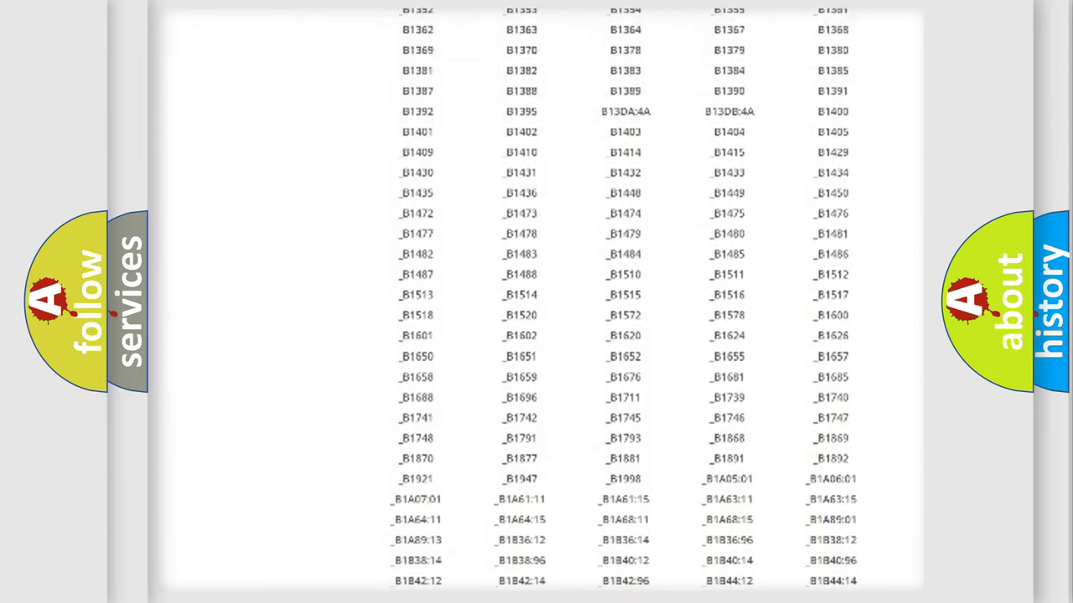